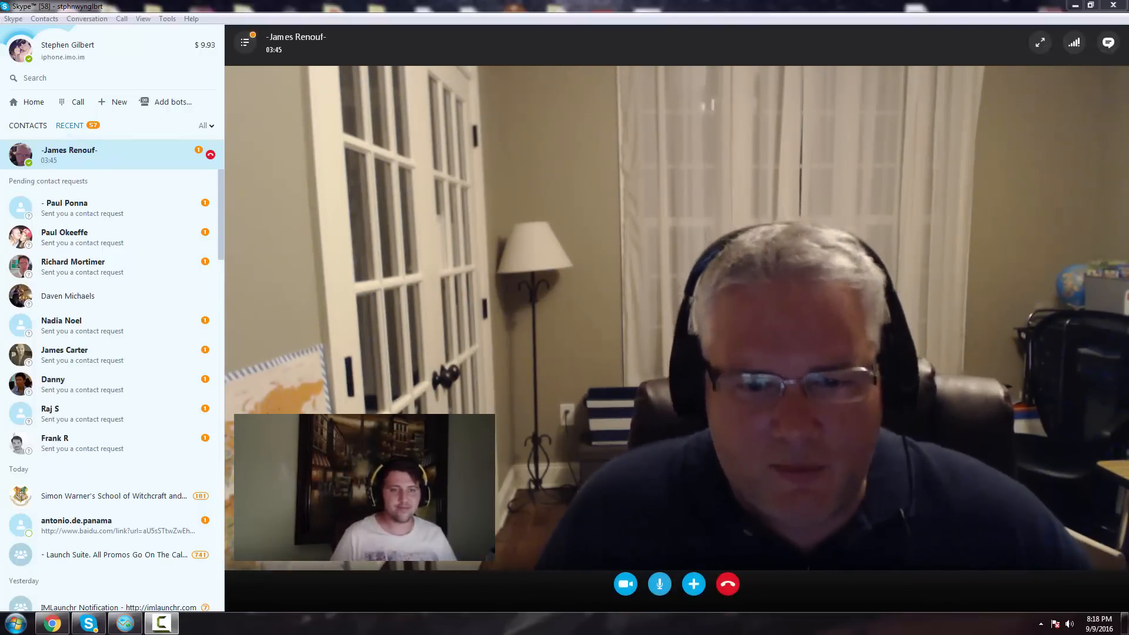
{"action": "mouse_move", "coordinate": [1106, 402]}
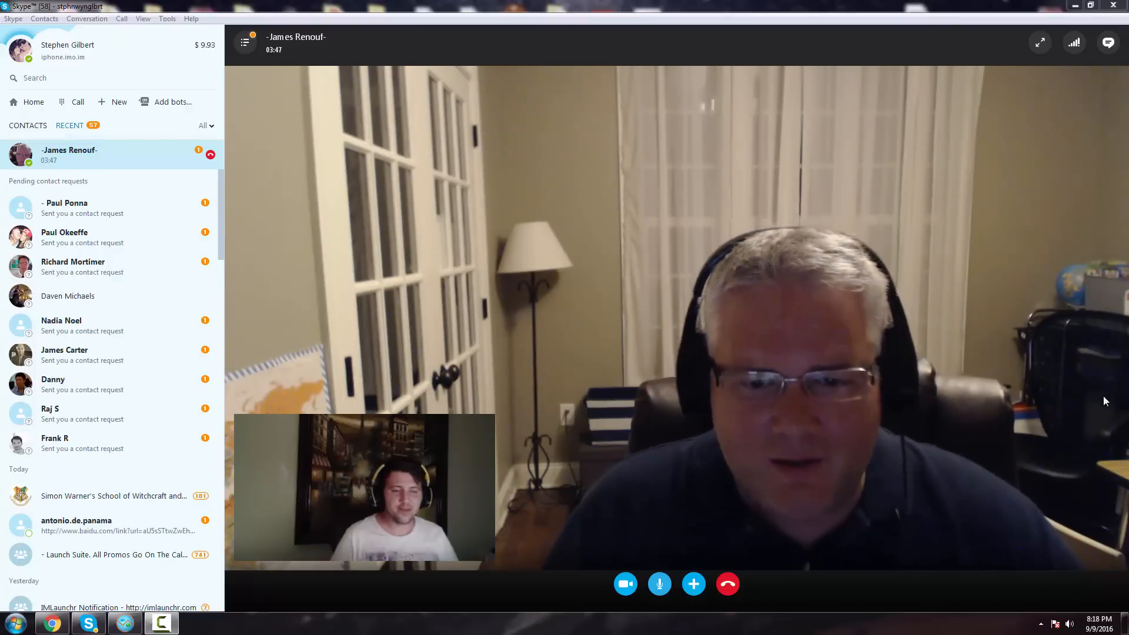